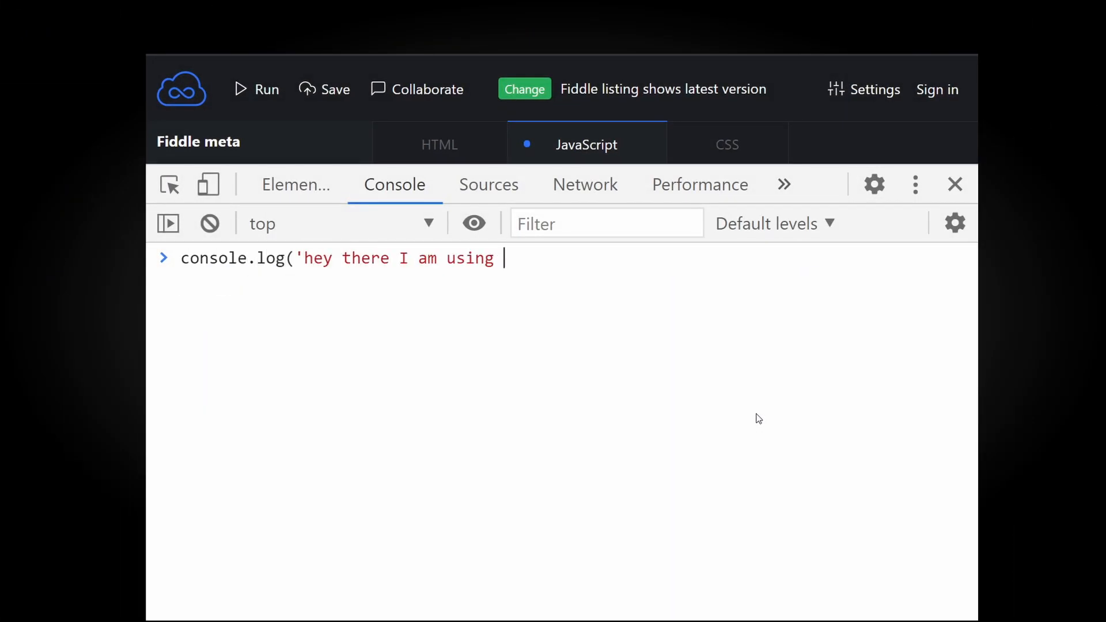
- Log 'text', 123, {name: 'JS'} and ['Java'] together in one console message
key("Enter")
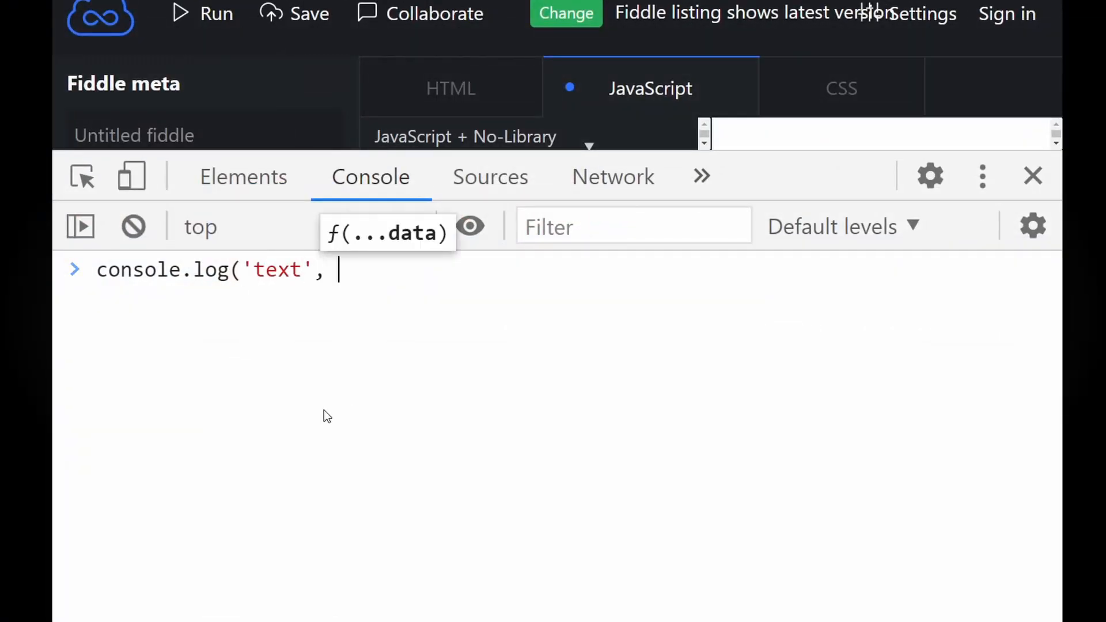
type("123, {name:")
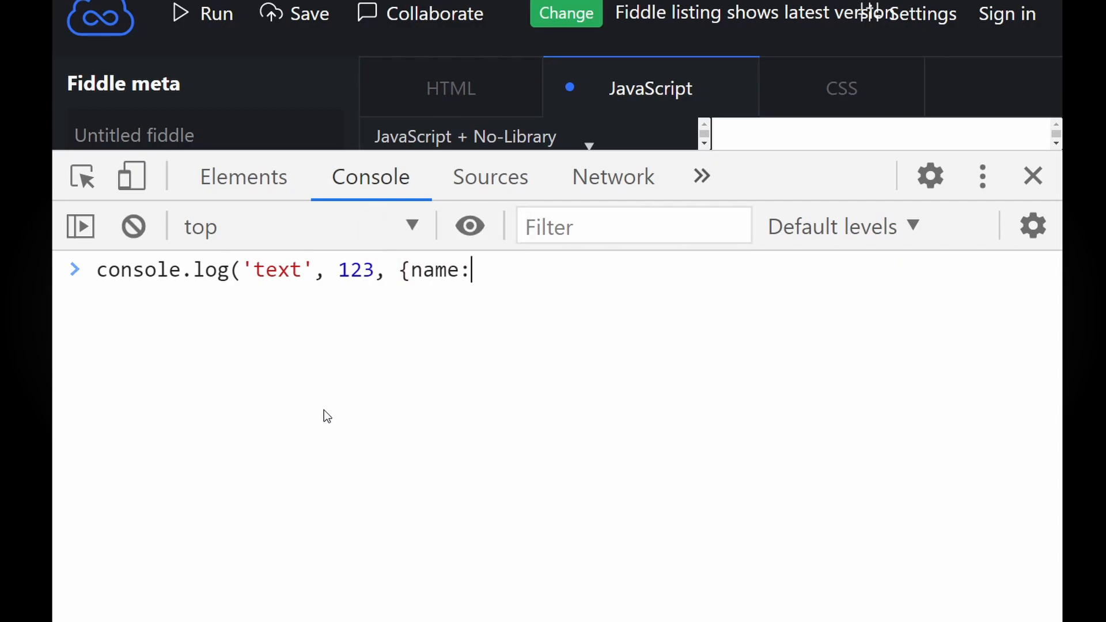
type("'JS'},")
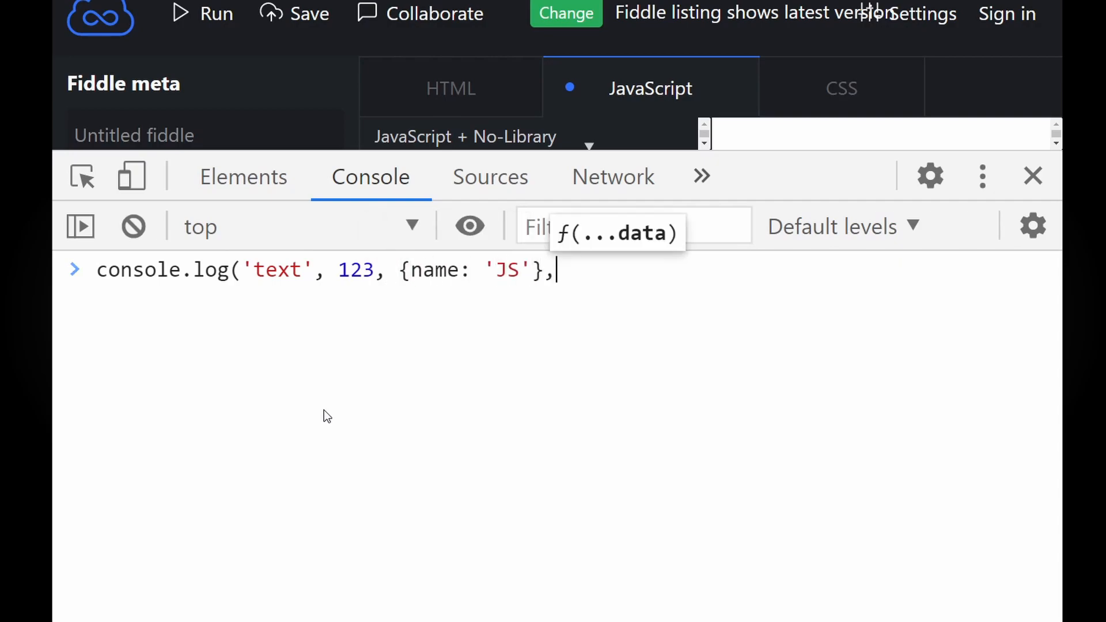
type("['Java']")
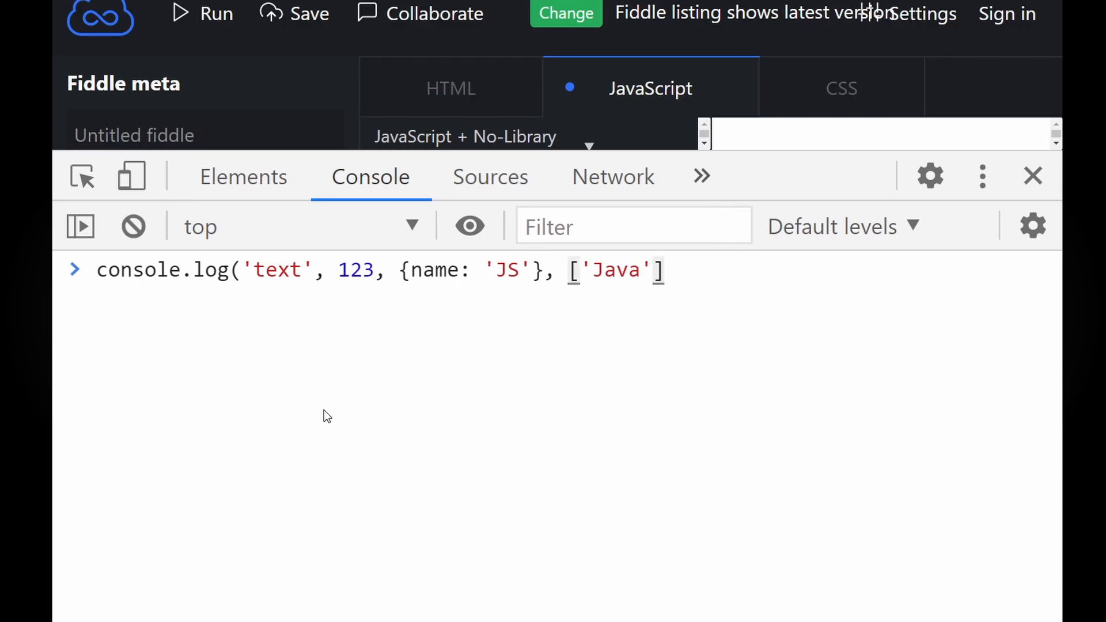
key("Enter")
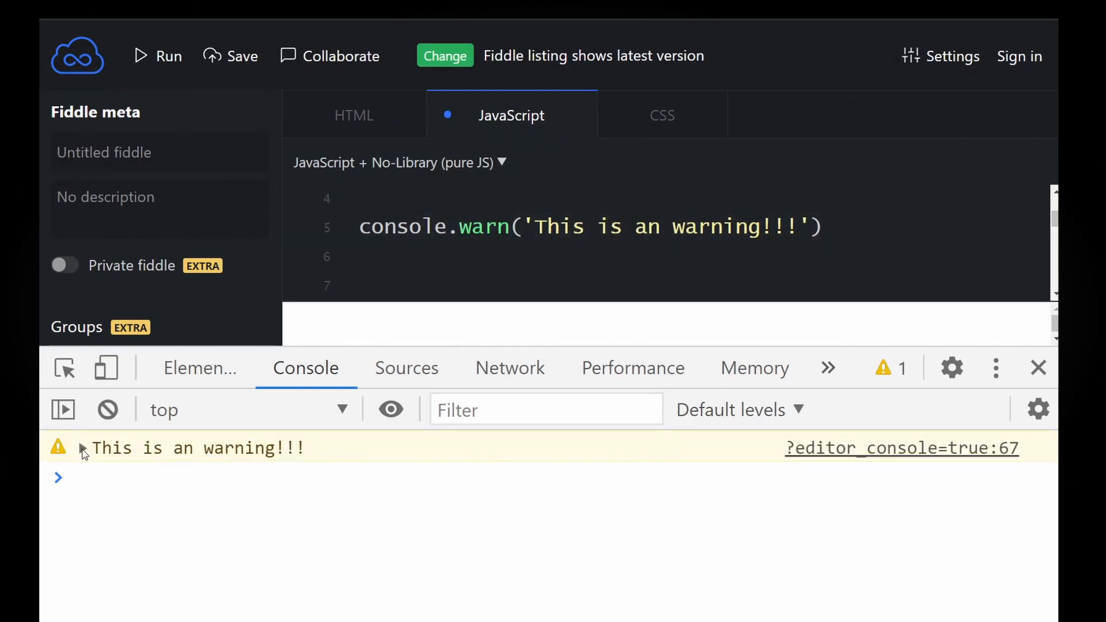
- Clear the console and add console.error('This is an error !!') to the fiddle
left_click(107, 410)
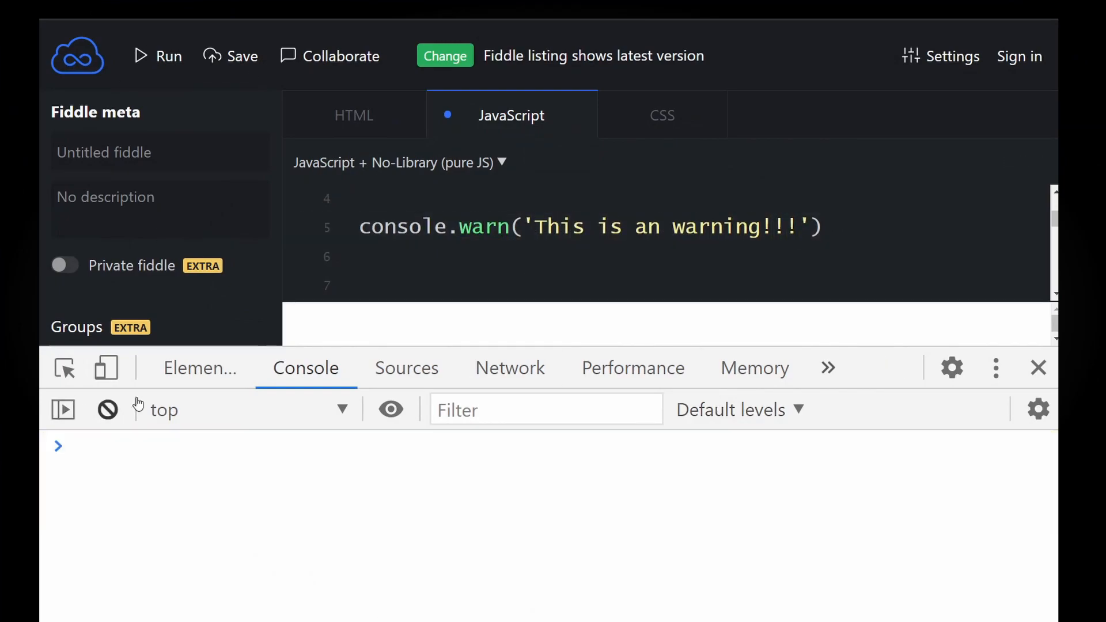
type("console.error('This is an error !!')")
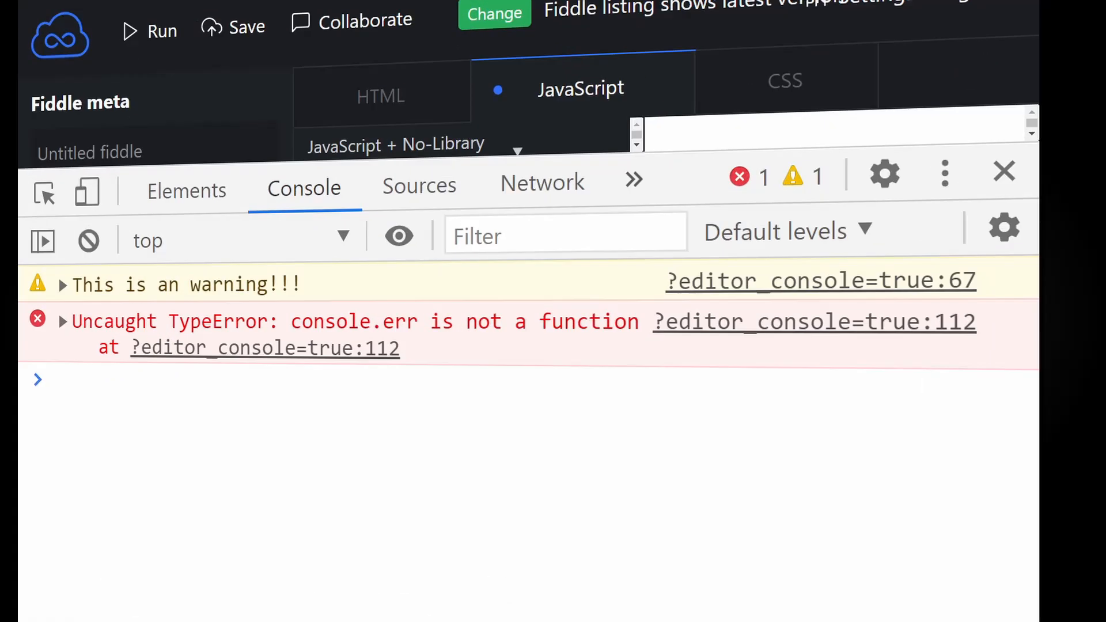
left_click(775, 232)
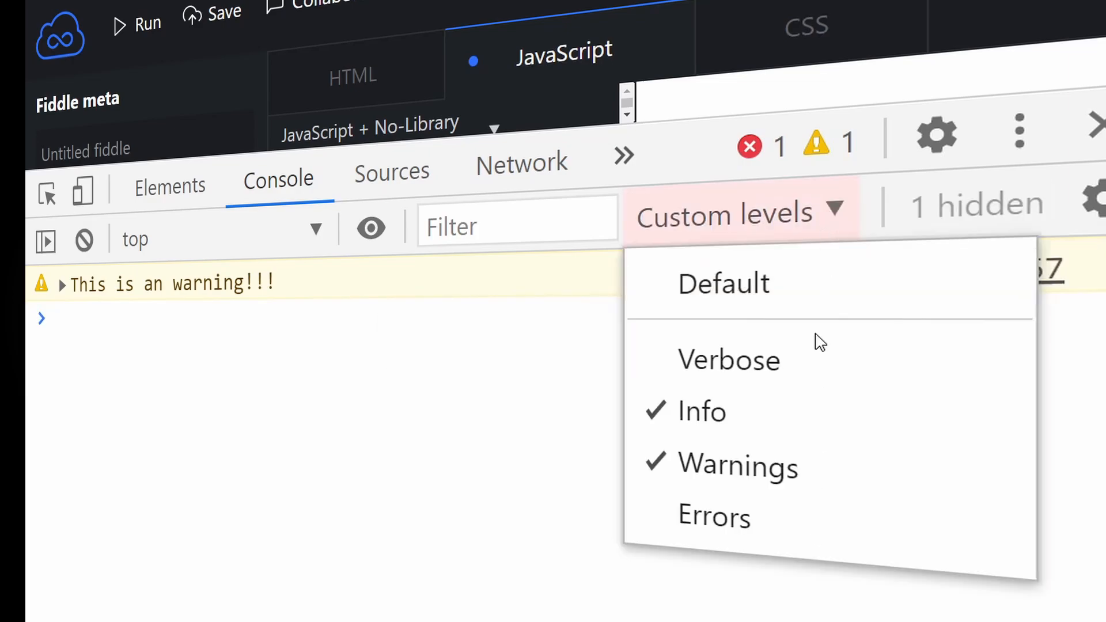
left_click(722, 283)
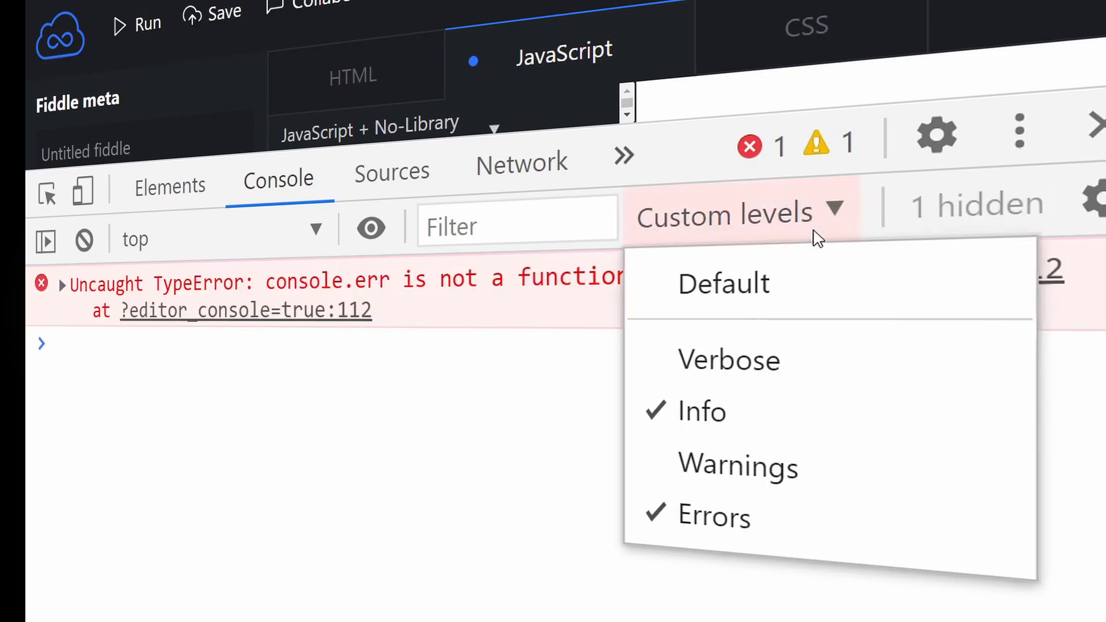
left_click(722, 283)
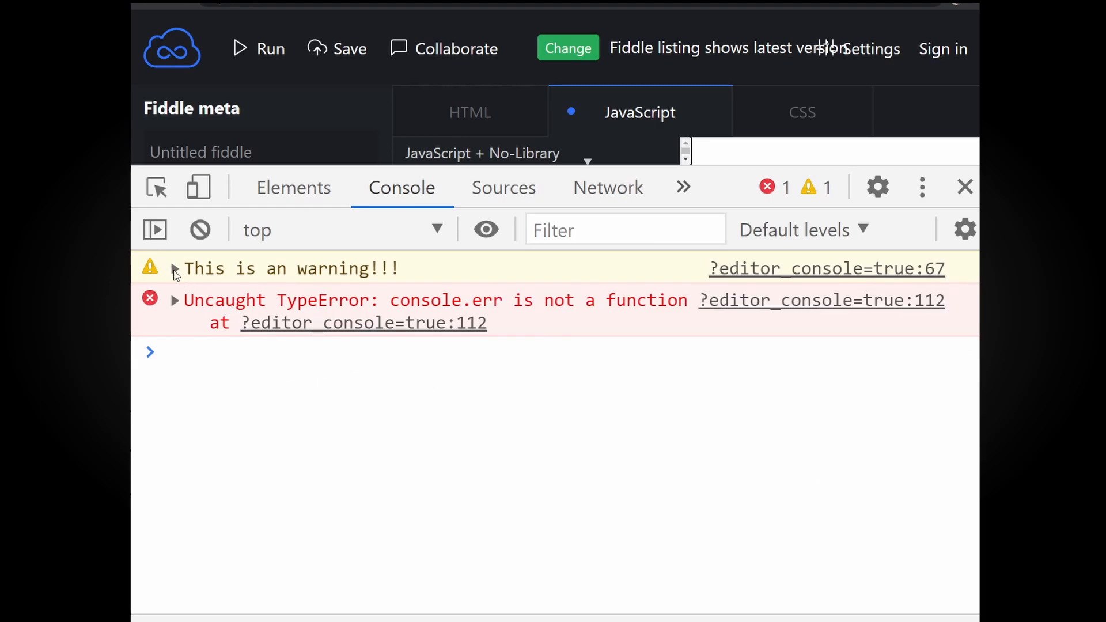
- Expand the warning and TypeError stack traces, then add console.trace() to the fiddle
left_click(176, 268)
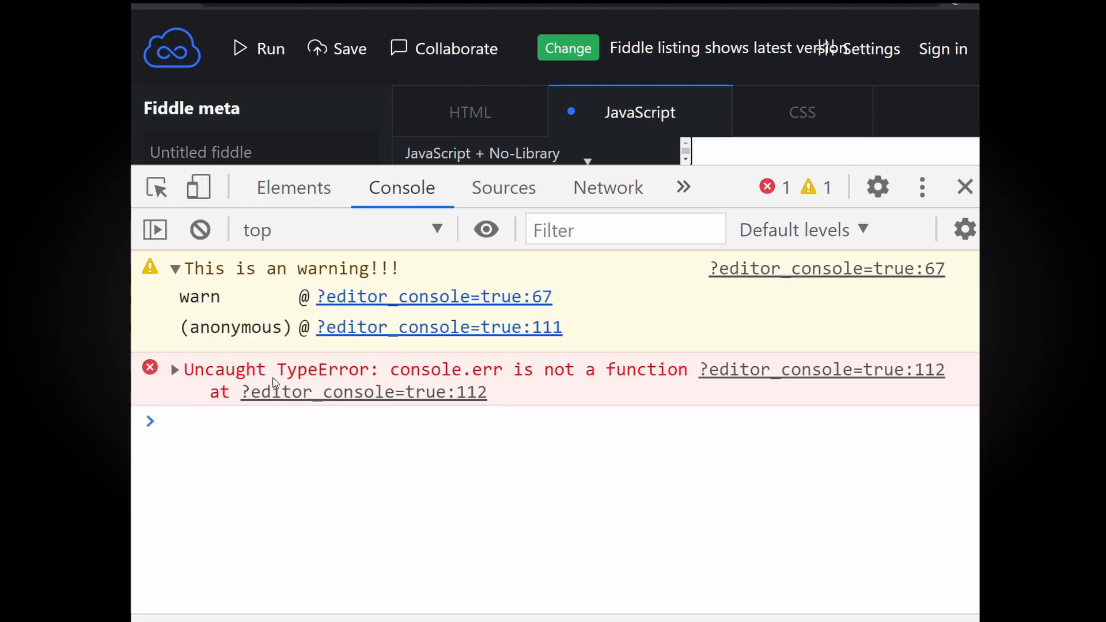
left_click(175, 369)
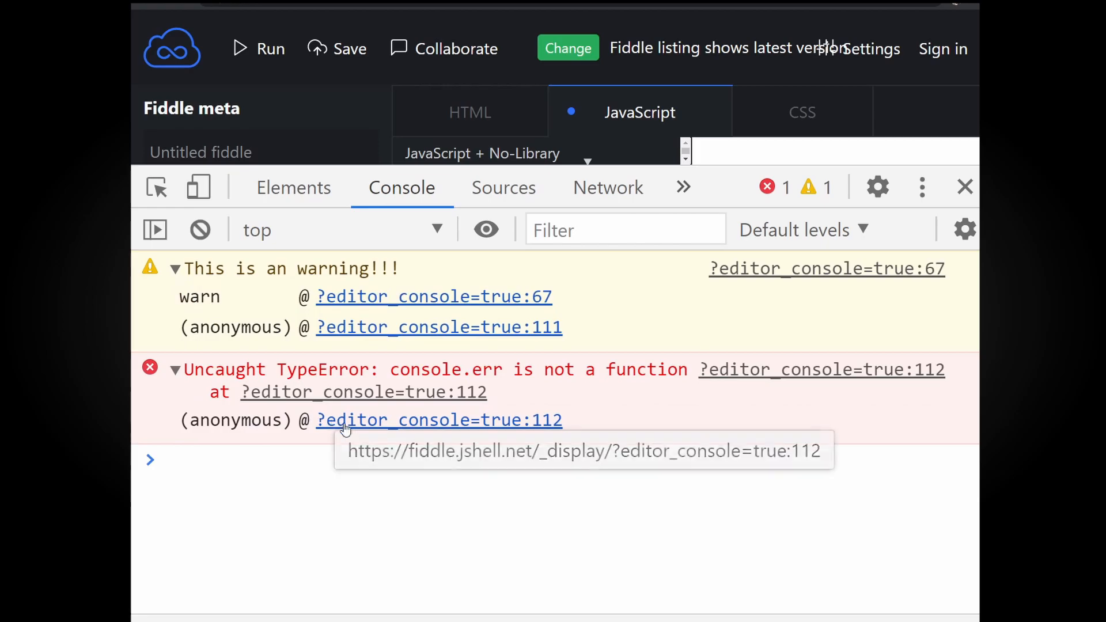
mouse_move(556, 581)
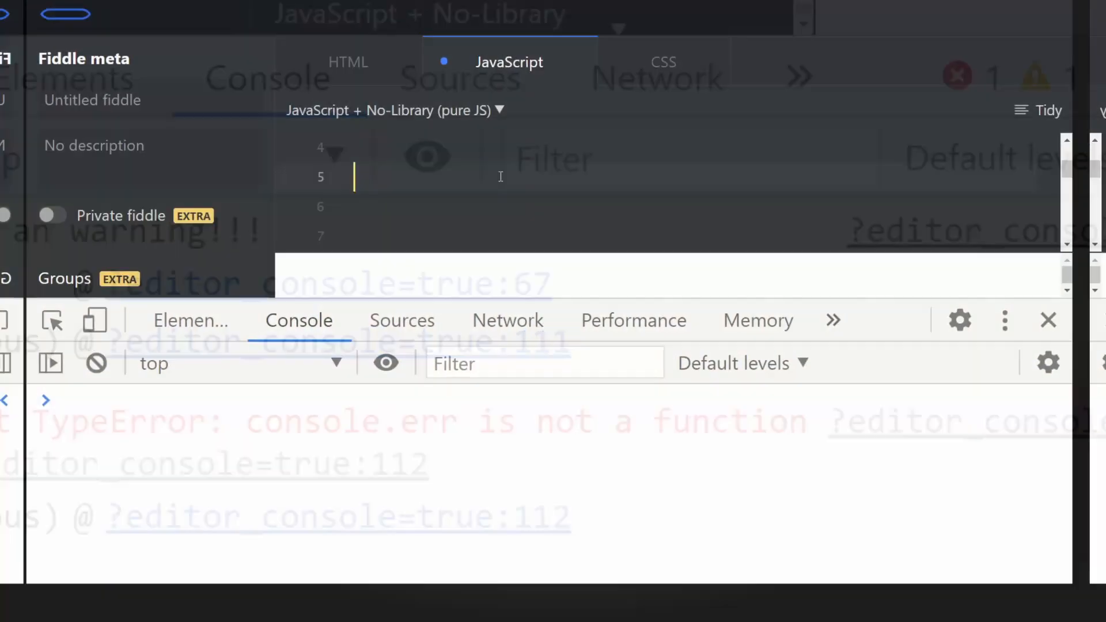
type("console.tra")
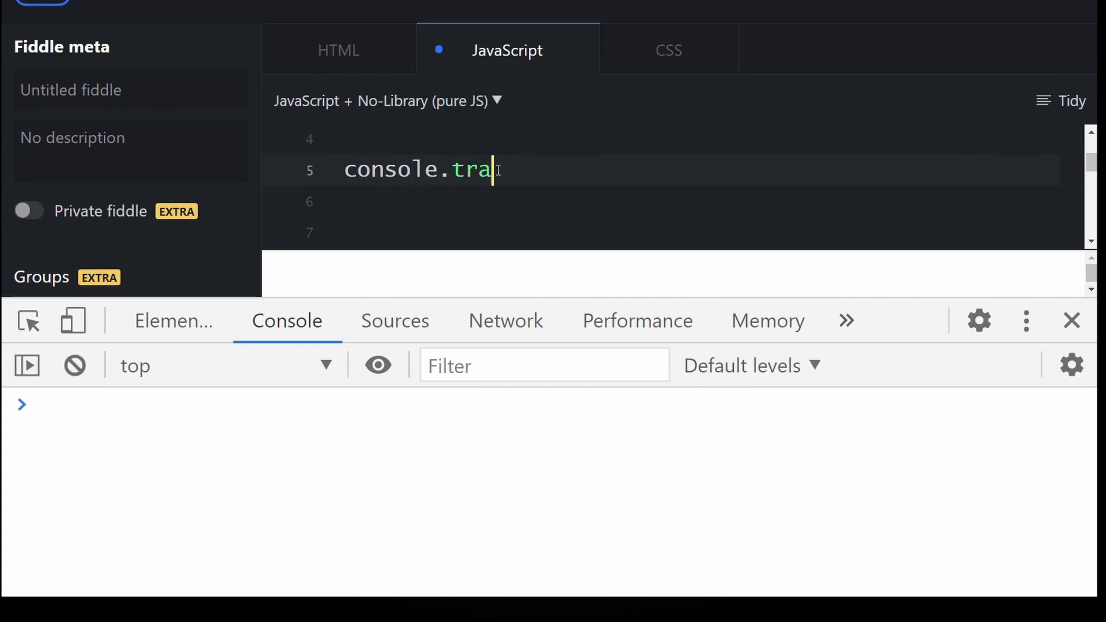
type("ce()")
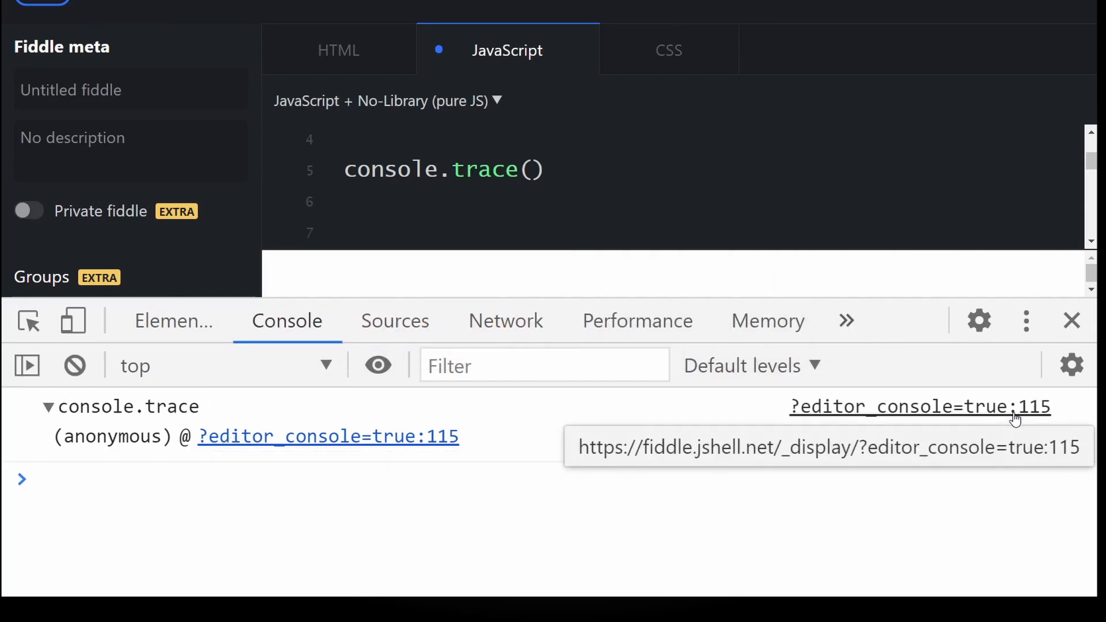
mouse_move(965, 469)
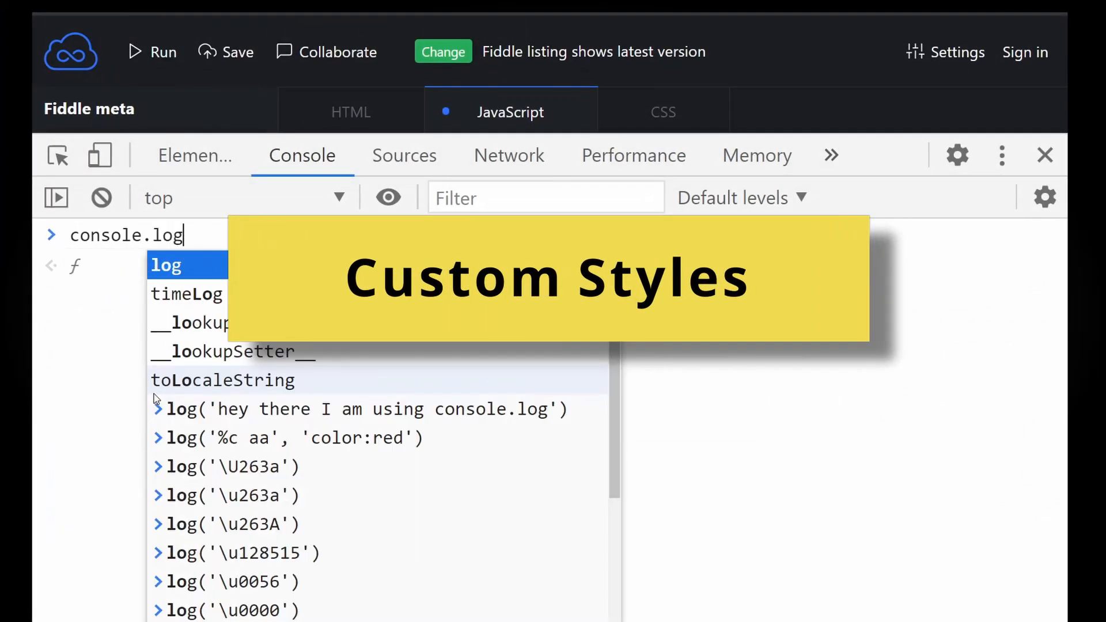
- Log 'I like Javascript' styled 25px on yellow, then enter facebook.com in Incognito
type("('%c I like ja")
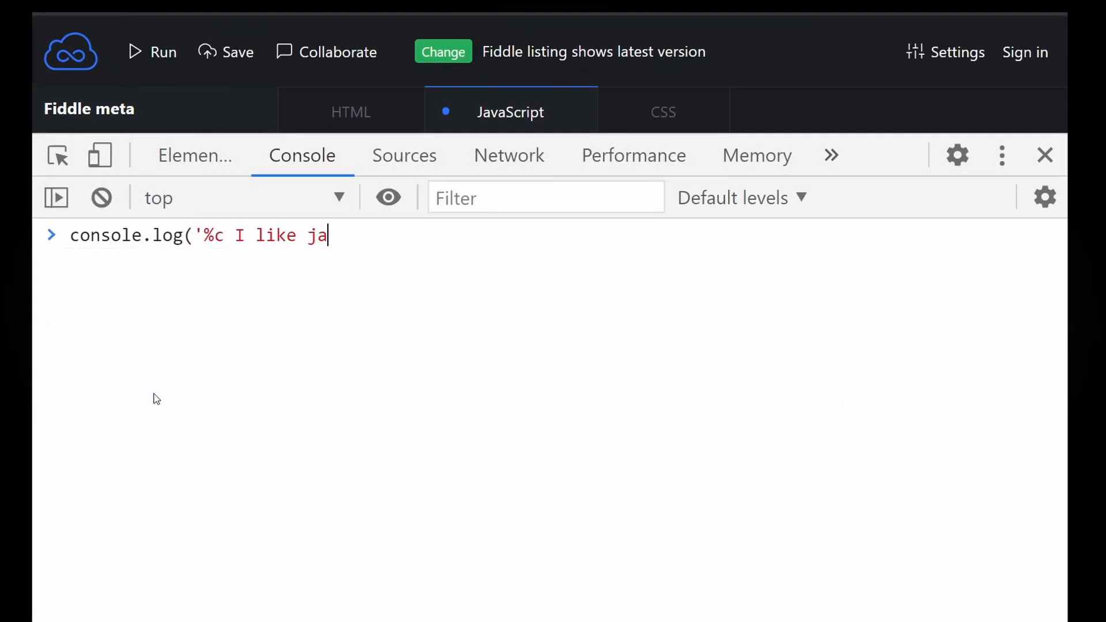
type("vascript")
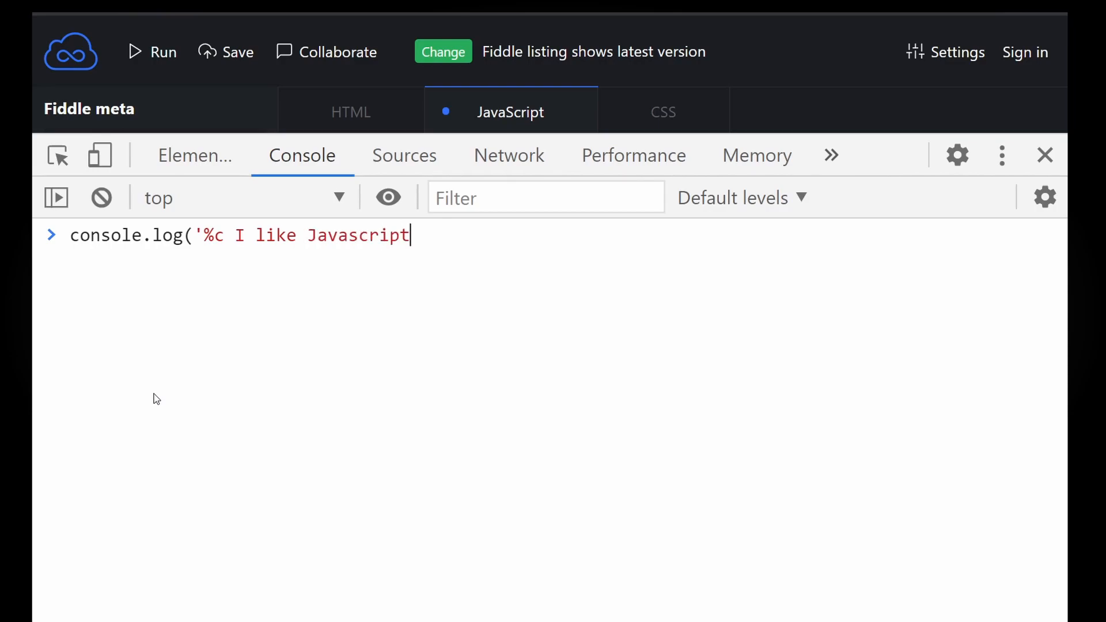
type("', '")
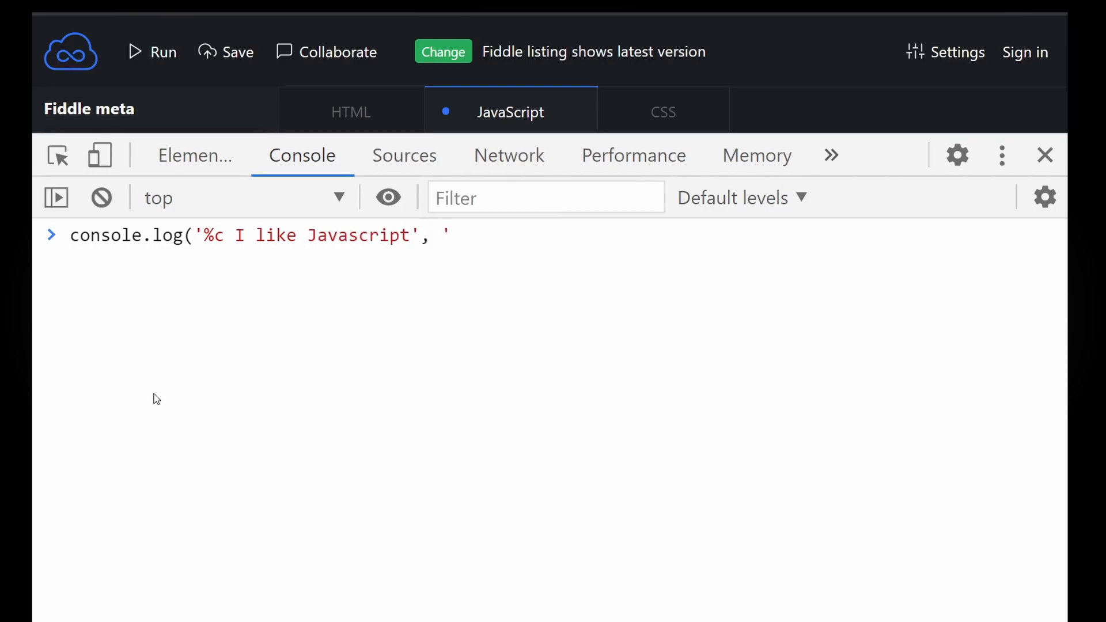
type("font-size:")
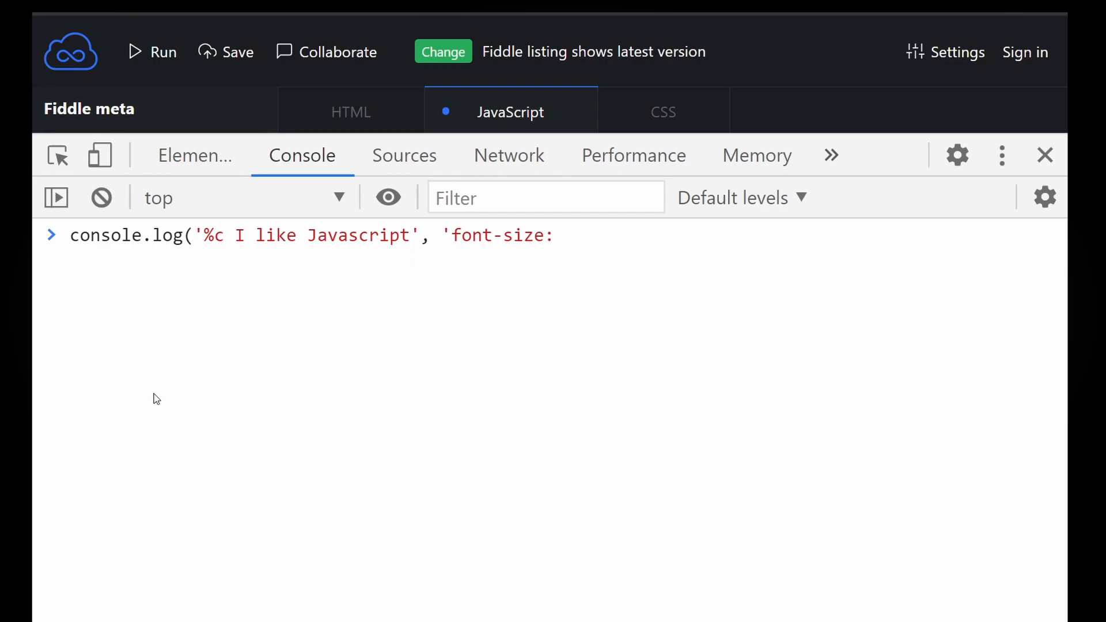
type("25px;")
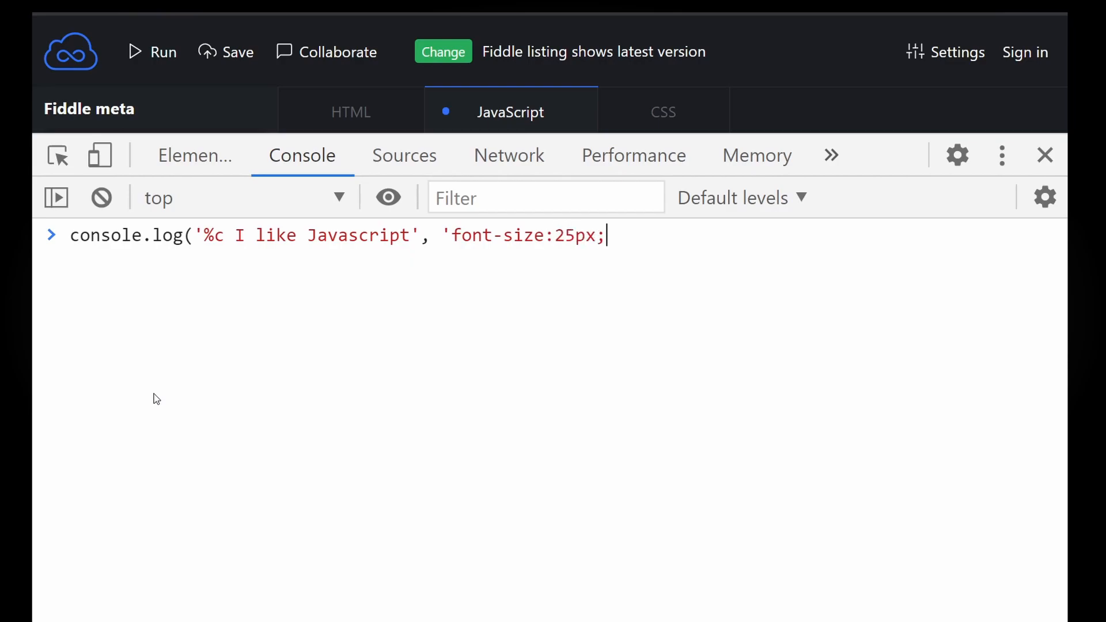
type("background-color:")
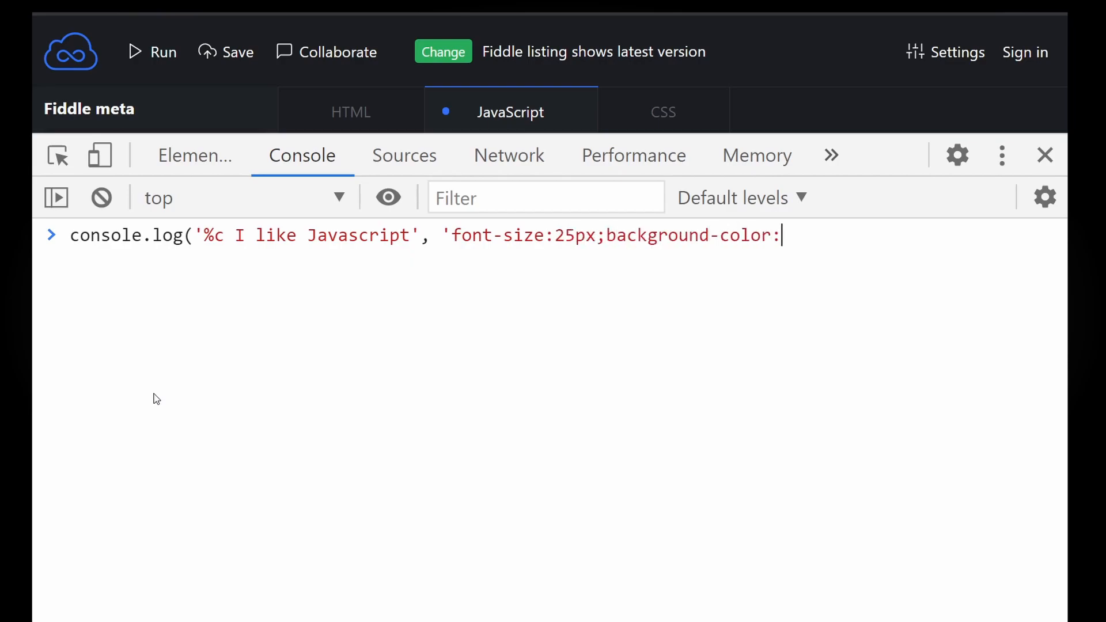
type("yellow")
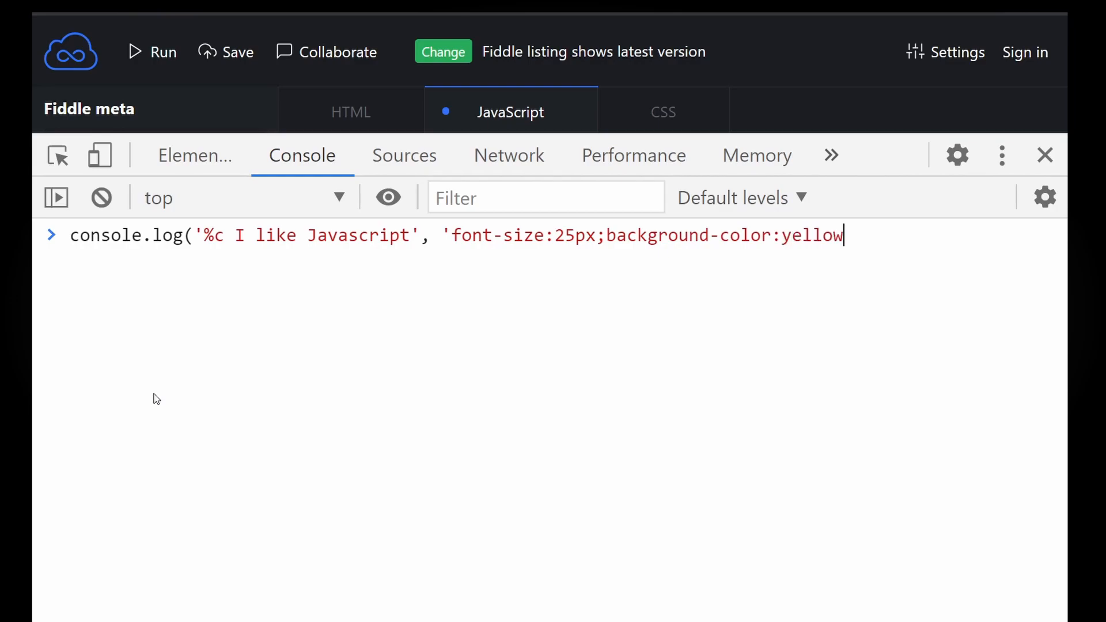
key("Enter")
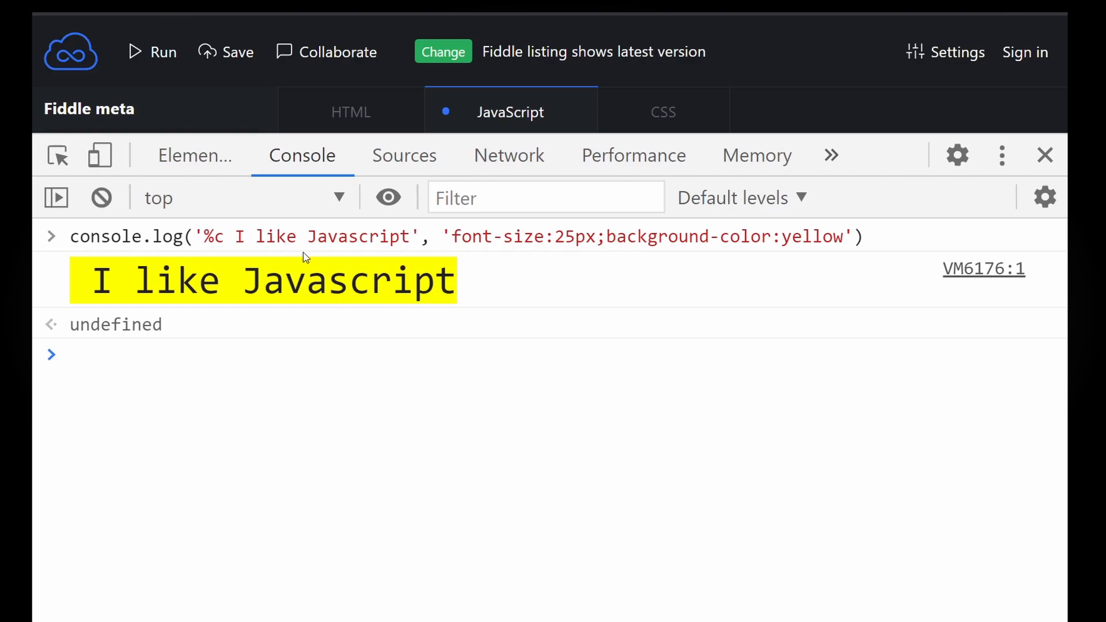
mouse_move(343, 371)
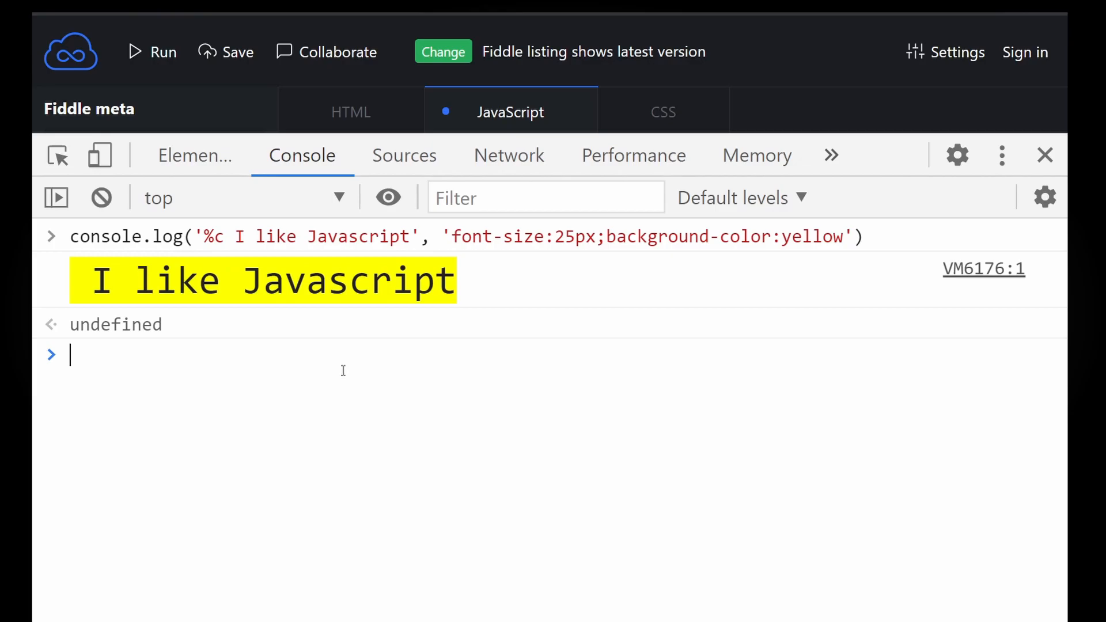
type("facebook.com")
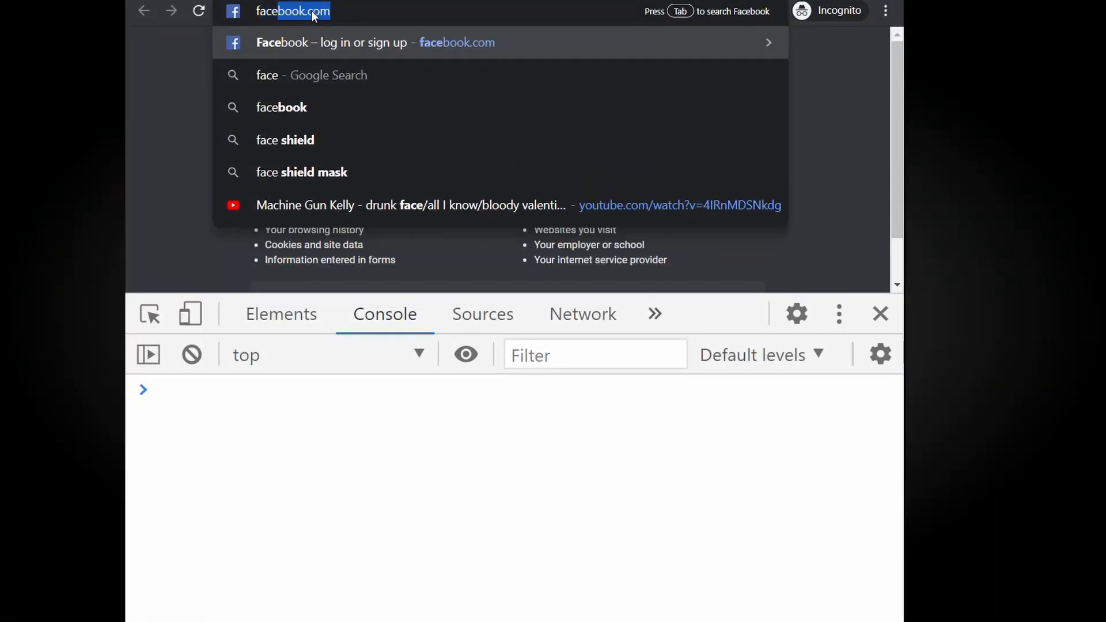
- Load facebook.com in the incognito window
key("Enter")
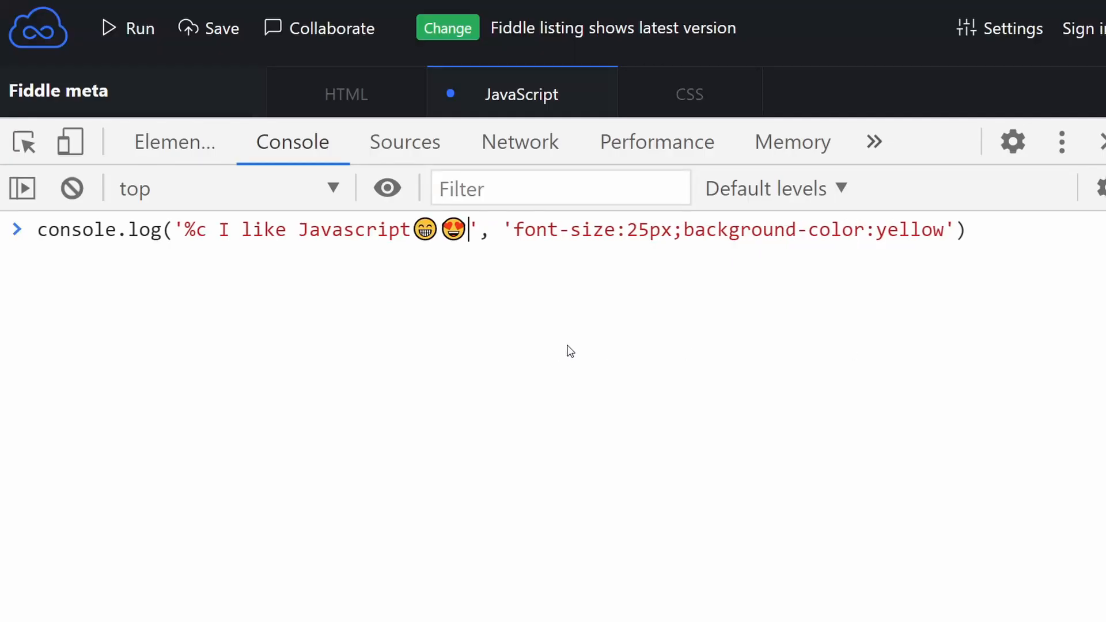
- Run the large yellow 'I like Javascript' log with three emojis appended
key("Enter")
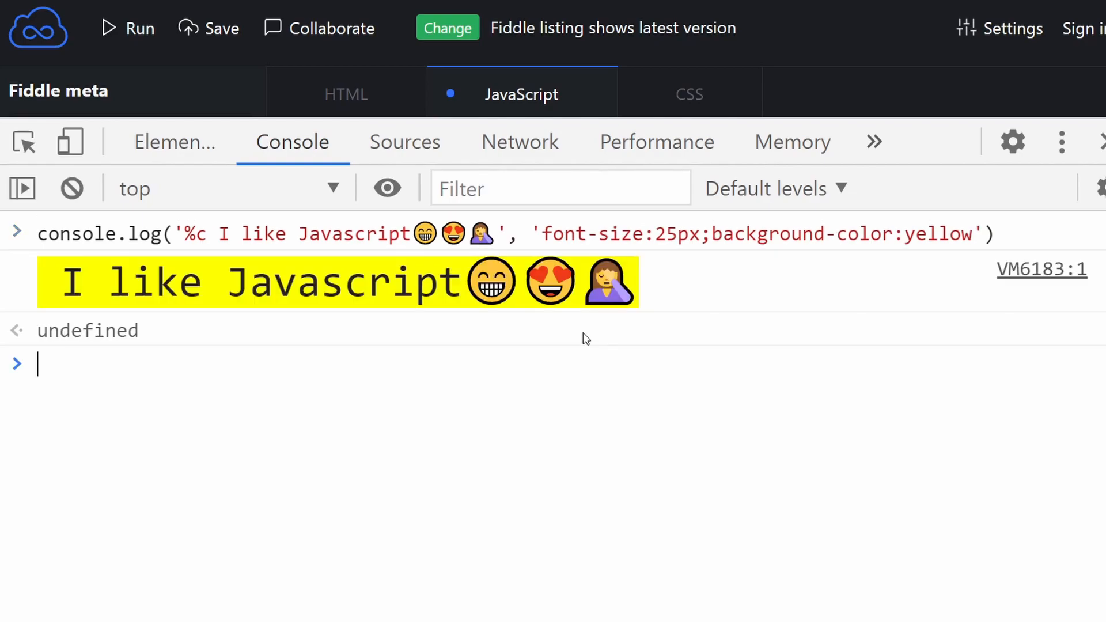
mouse_move(682, 376)
type("console.ta")
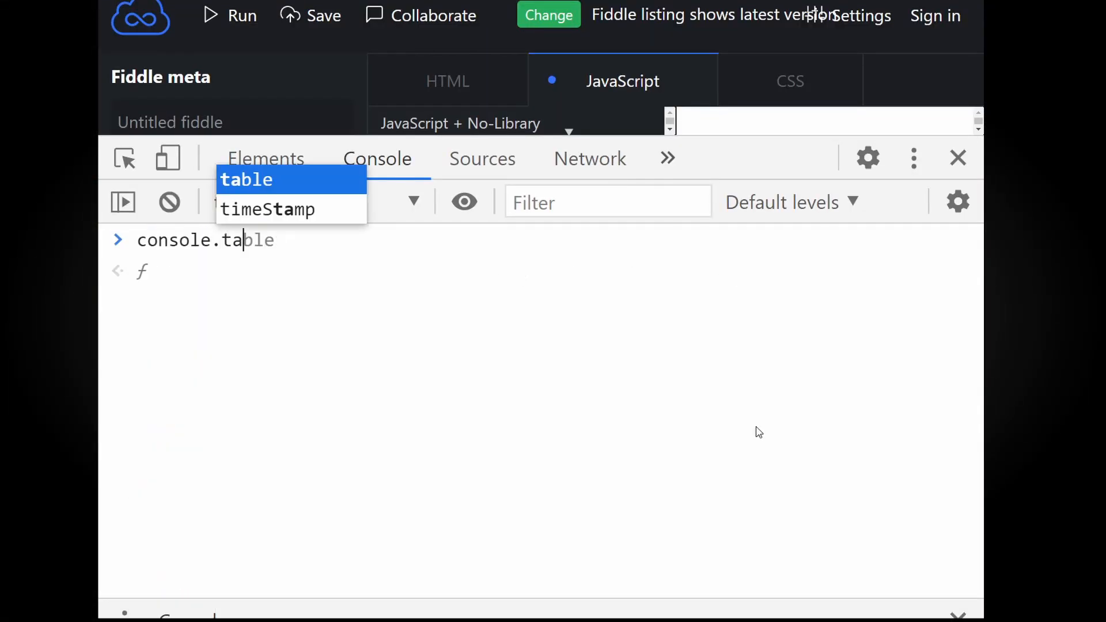
- Table [1,45,67,78] and the John object, then type a nested-address Alice object
type("([1,45,67,78")
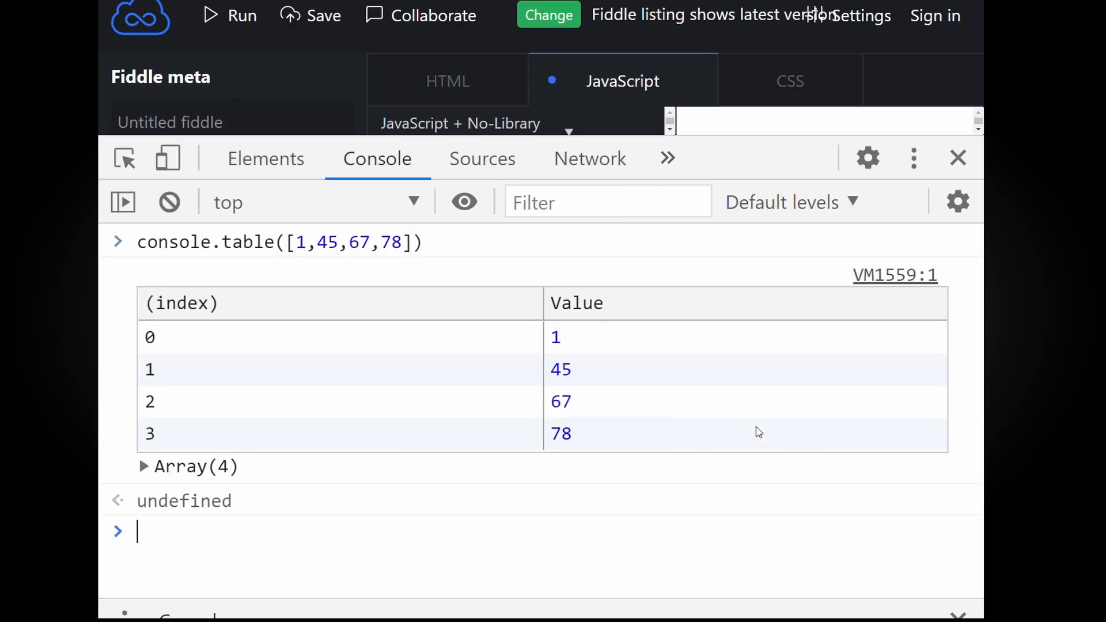
type("console.table")
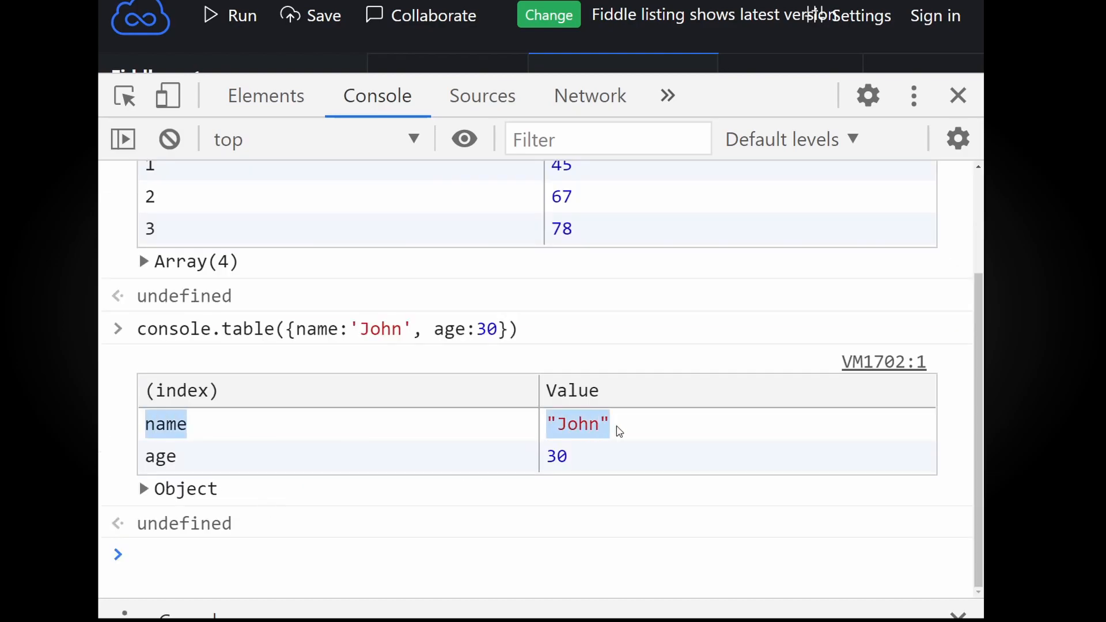
type("console.table({")
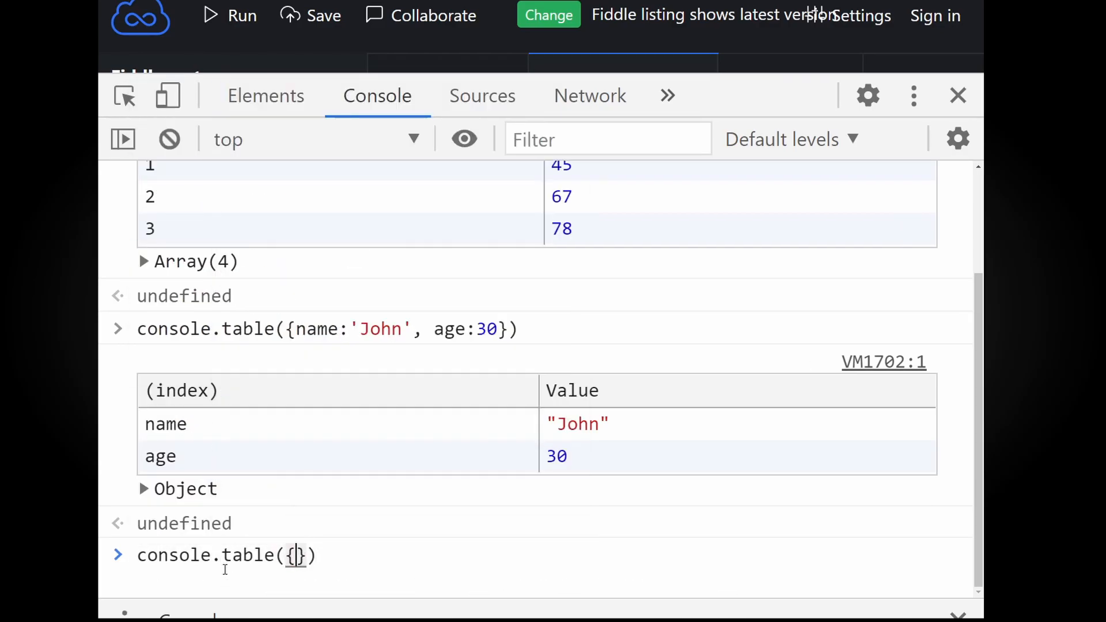
type("name: 'Alice',")
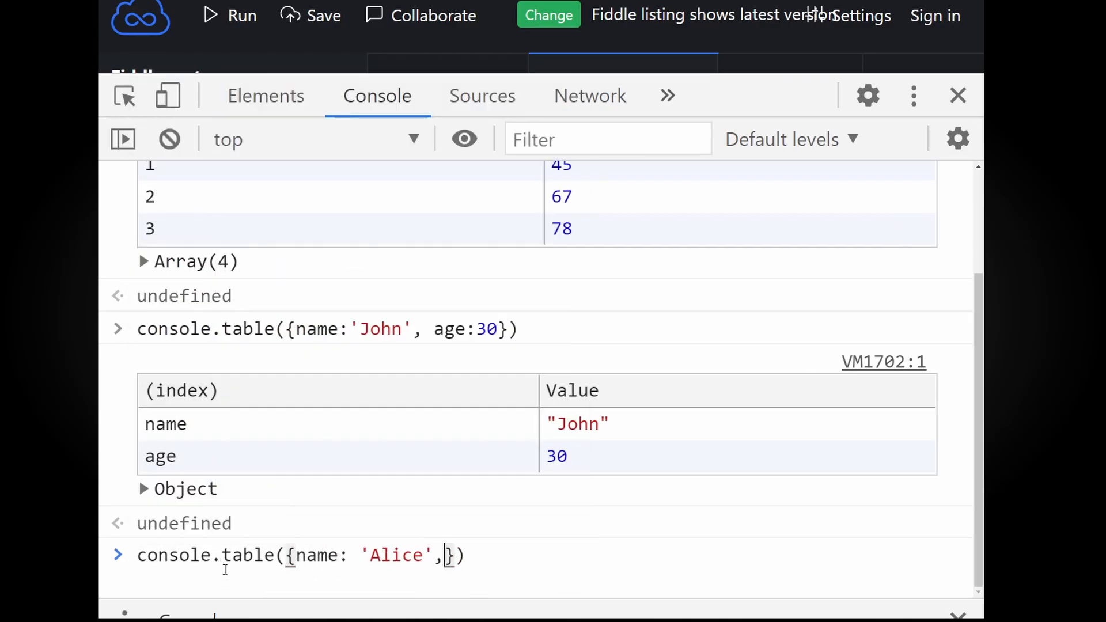
type("age: 33,")
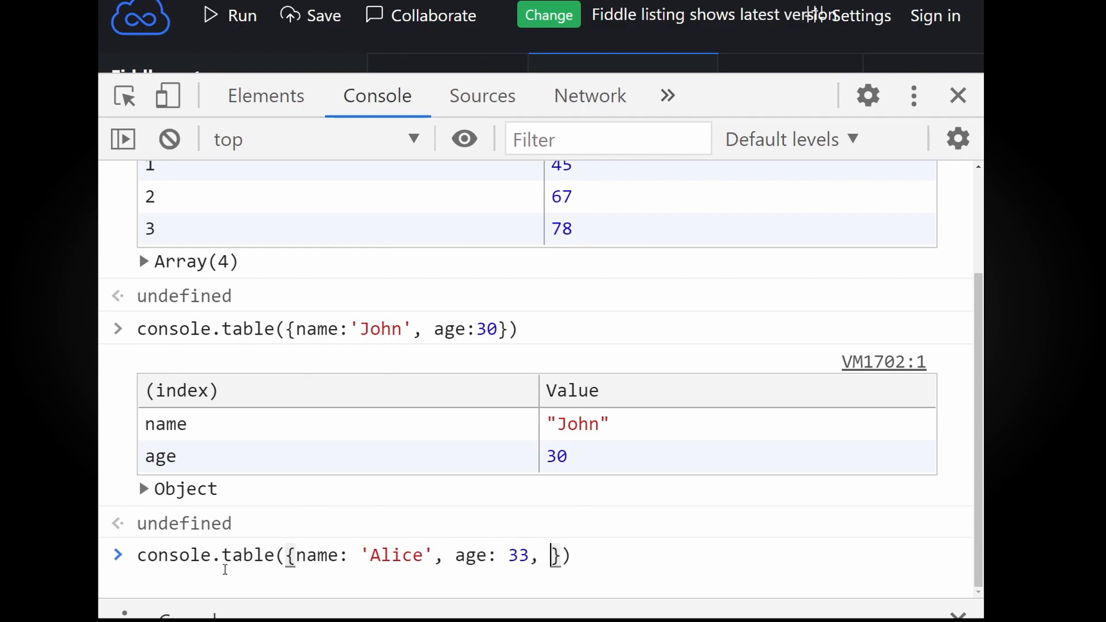
type("address: {c")
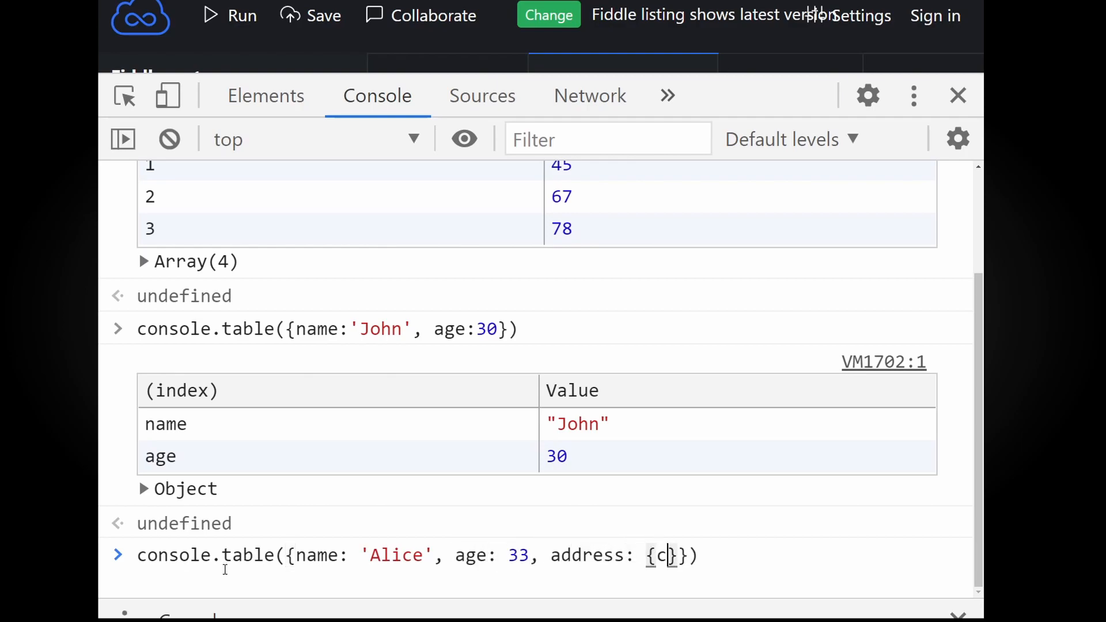
type("ity: 'New York'")
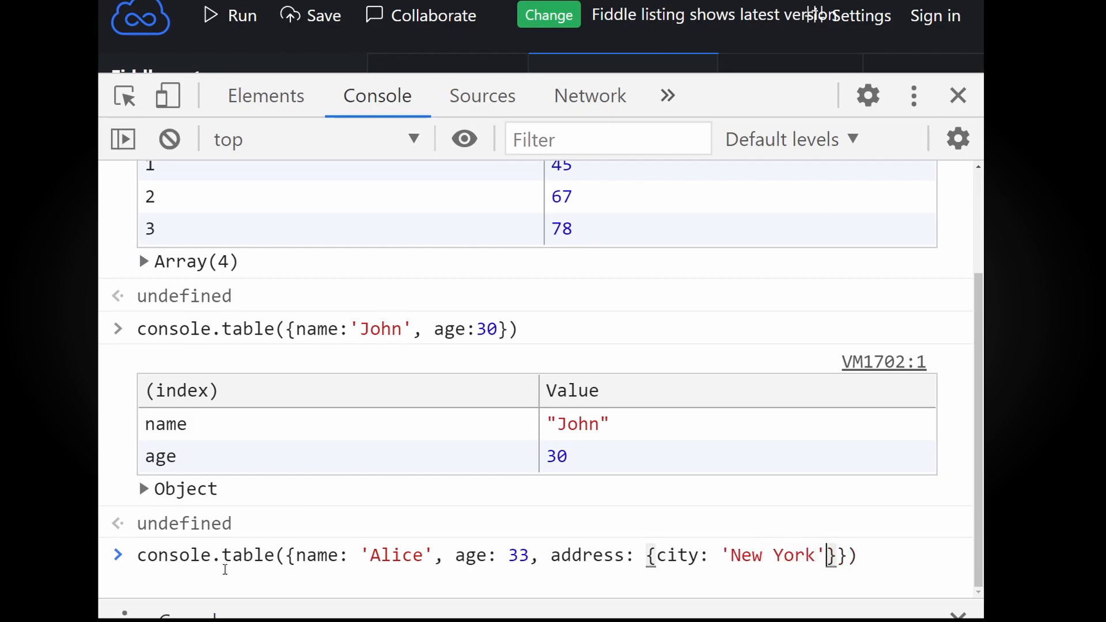